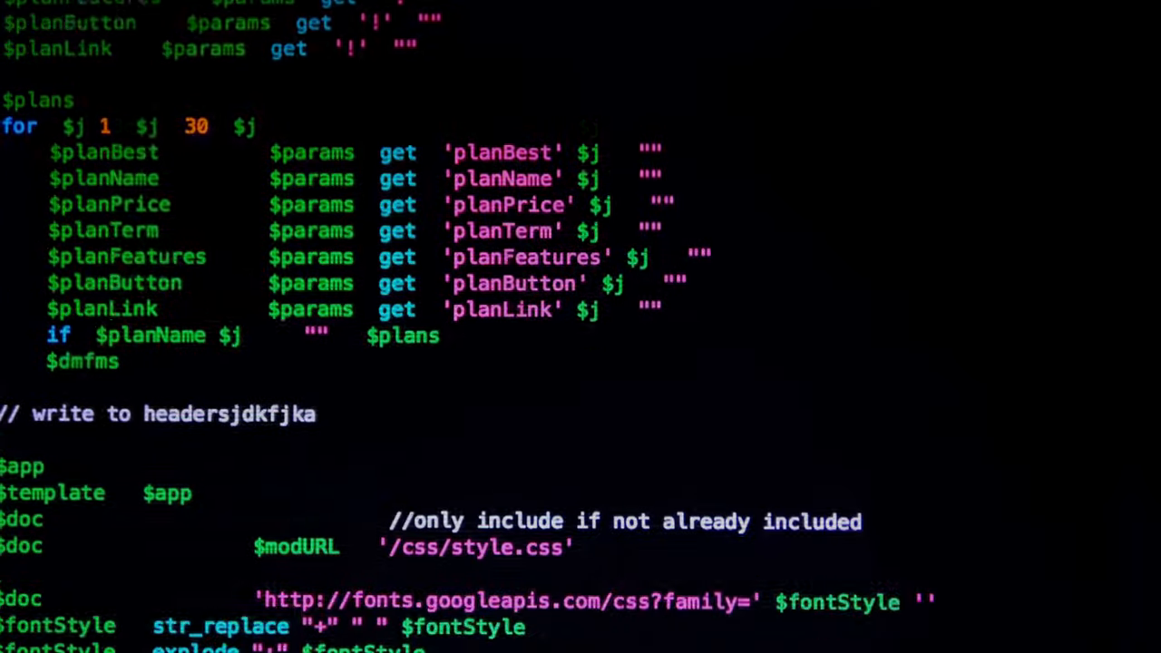
scroll("down", 3)
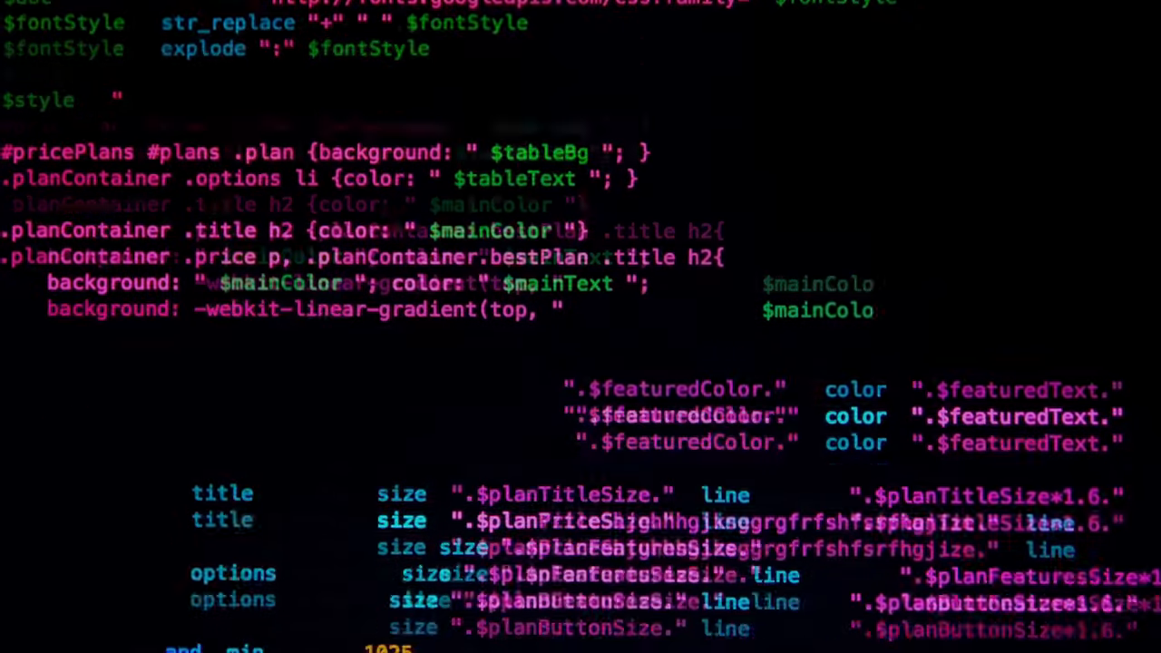
scroll("down", 3)
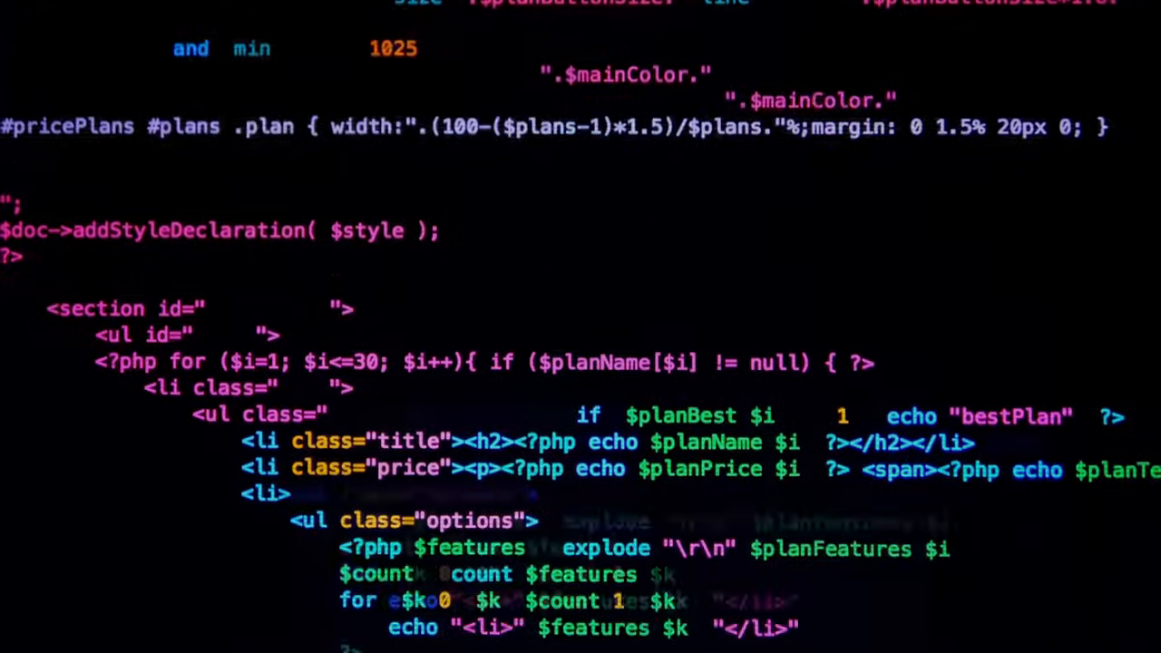